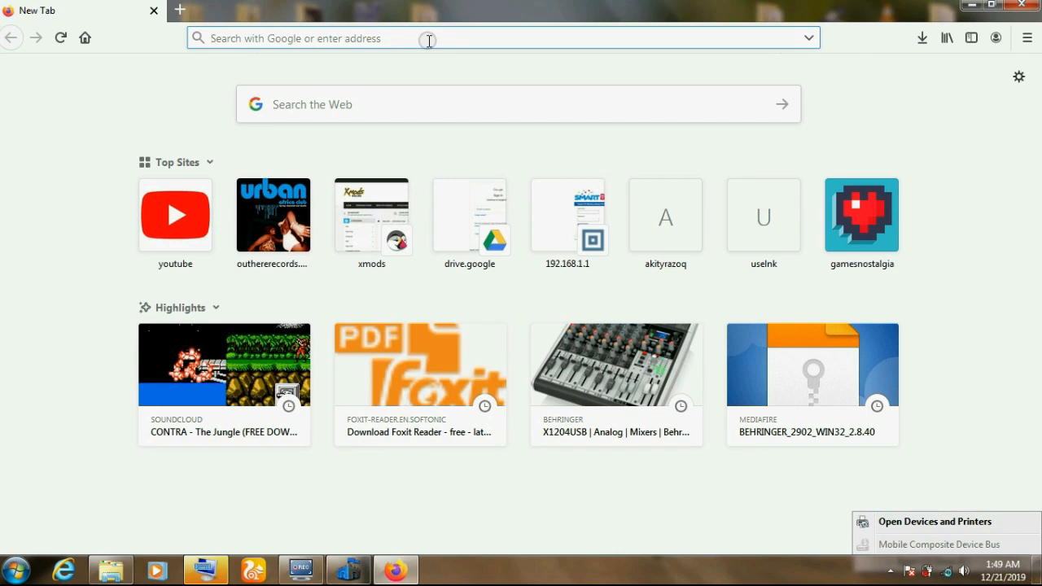
# Go to the router admin login page at 192.168.1.1 in Firefox
pyautogui.write('192.168.1.1')
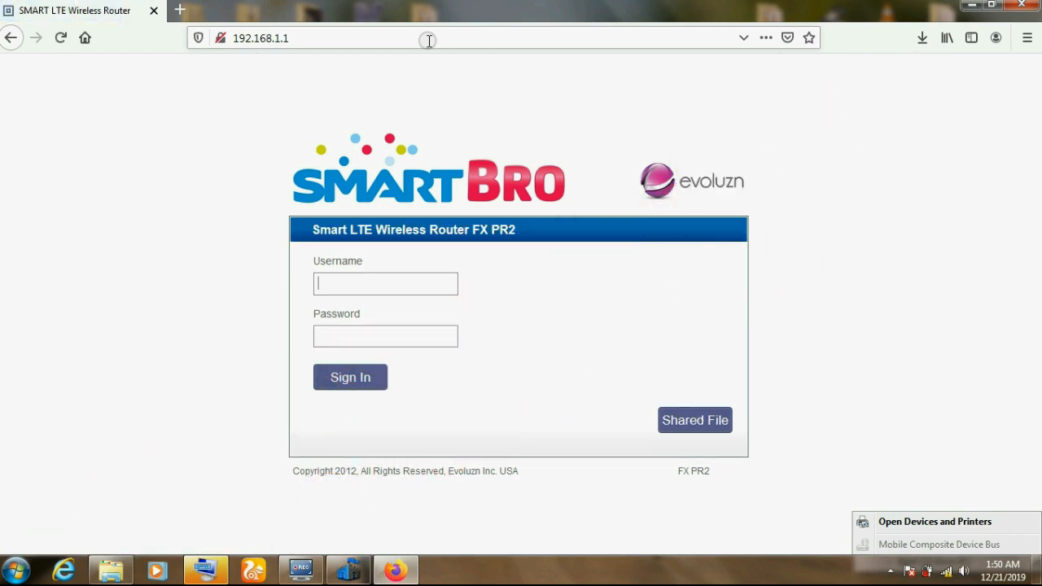
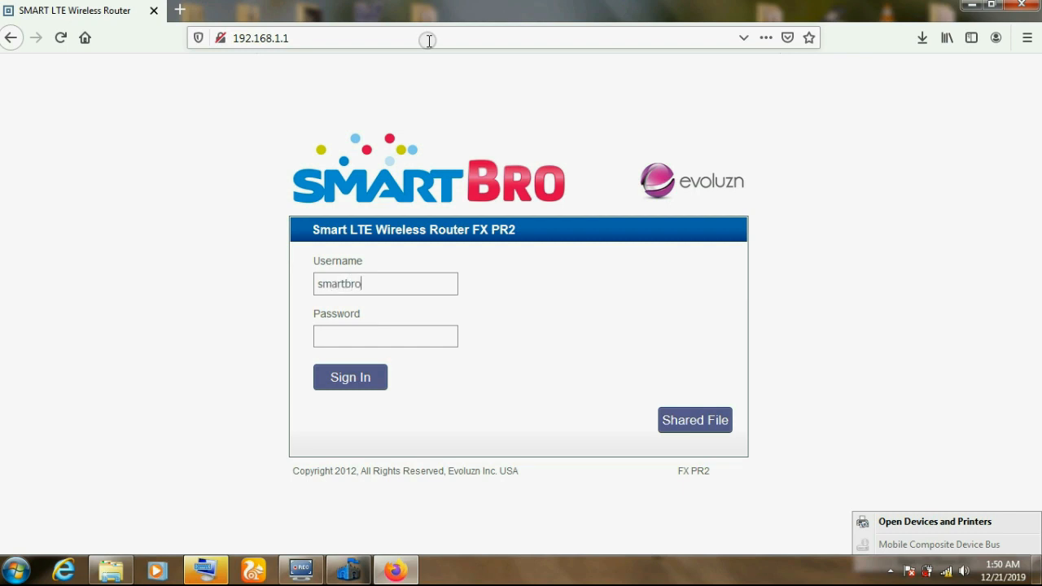
# Sign in to the router admin page as user smartbro with its password
pyautogui.click(385, 336)
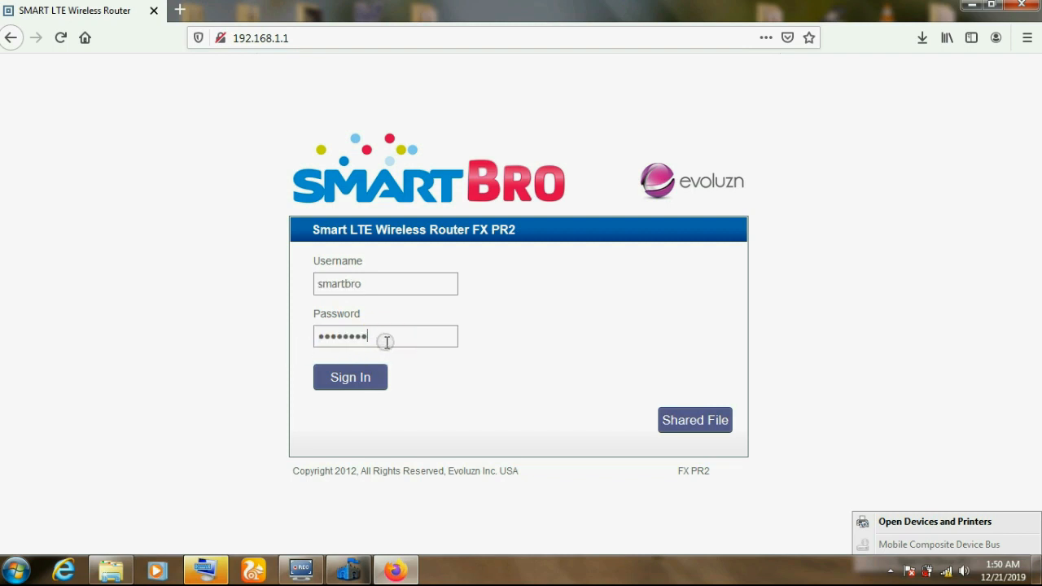
pyautogui.moveTo(370, 382)
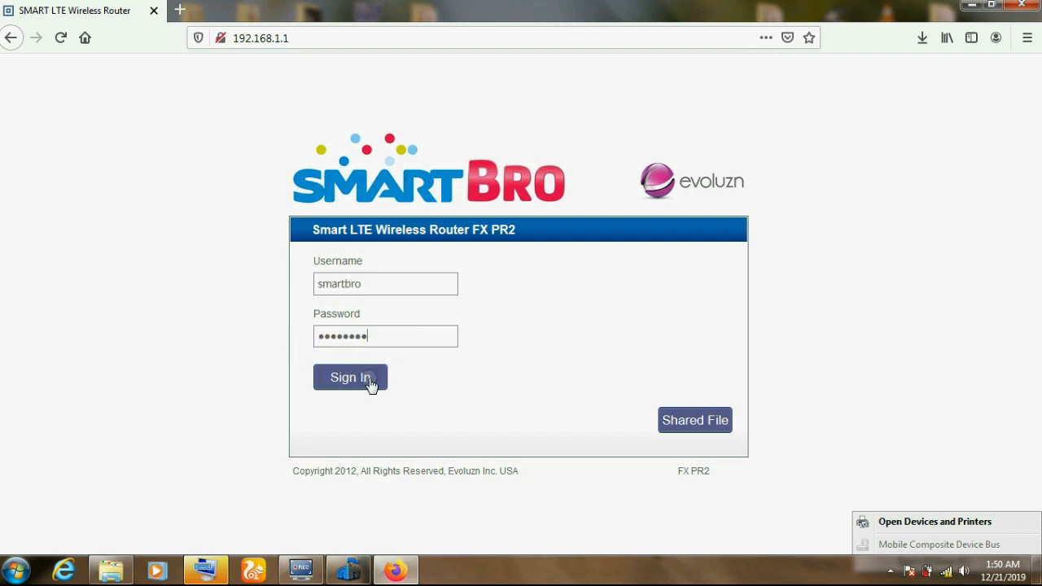
pyautogui.click(350, 377)
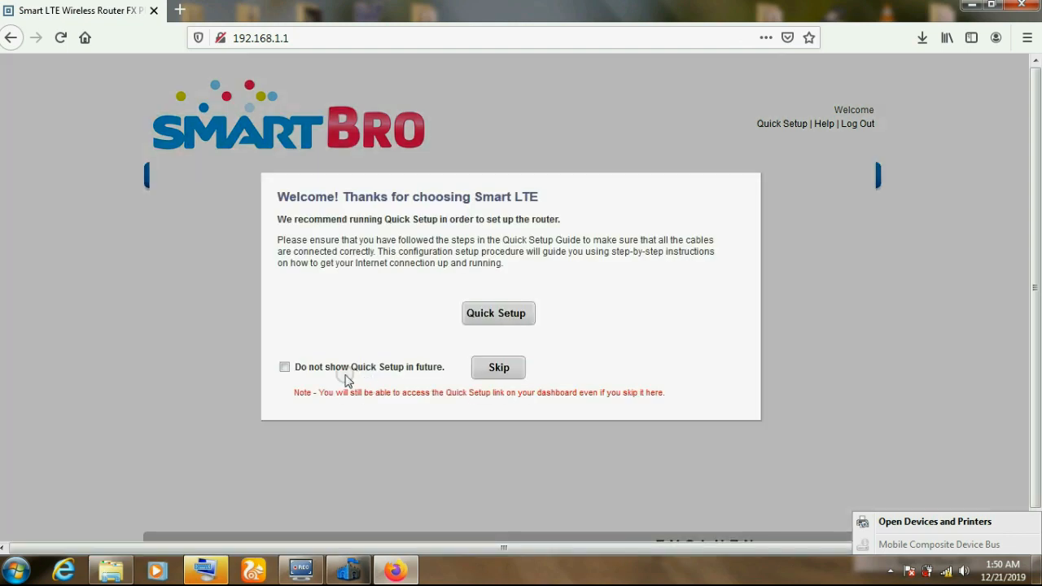
pyautogui.moveTo(476, 317)
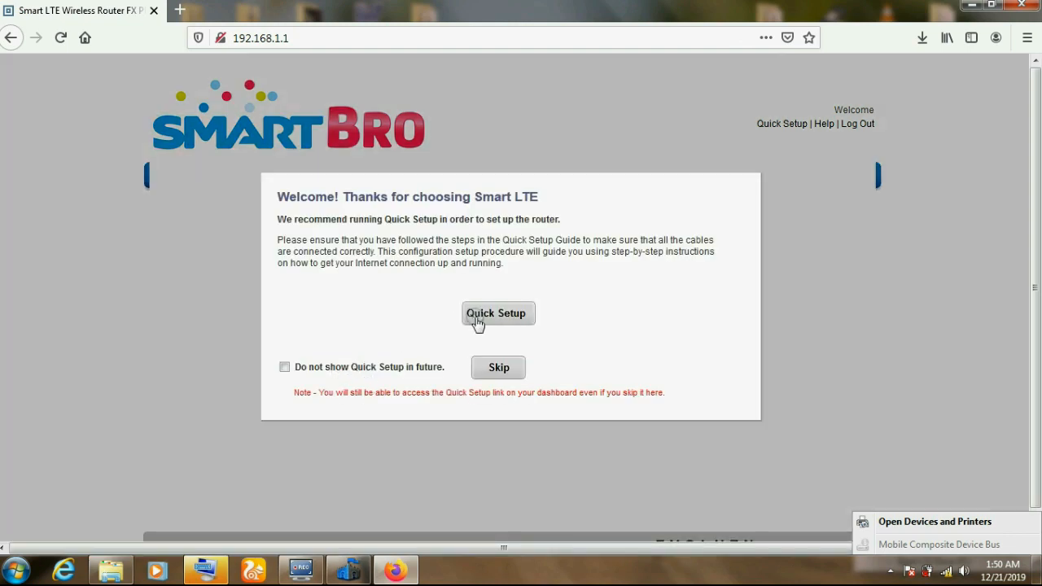
# Start the Quick Setup wizard from the welcome screen
pyautogui.click(496, 314)
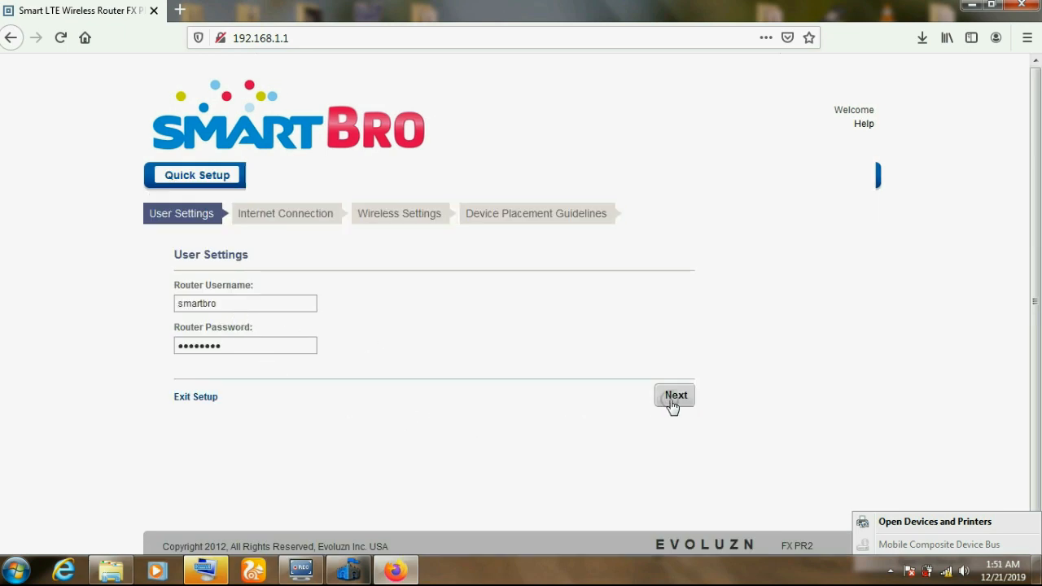
# Set the preferred network mode to 4G-HSPA+/3G Preferred in the internet connection step
pyautogui.click(676, 394)
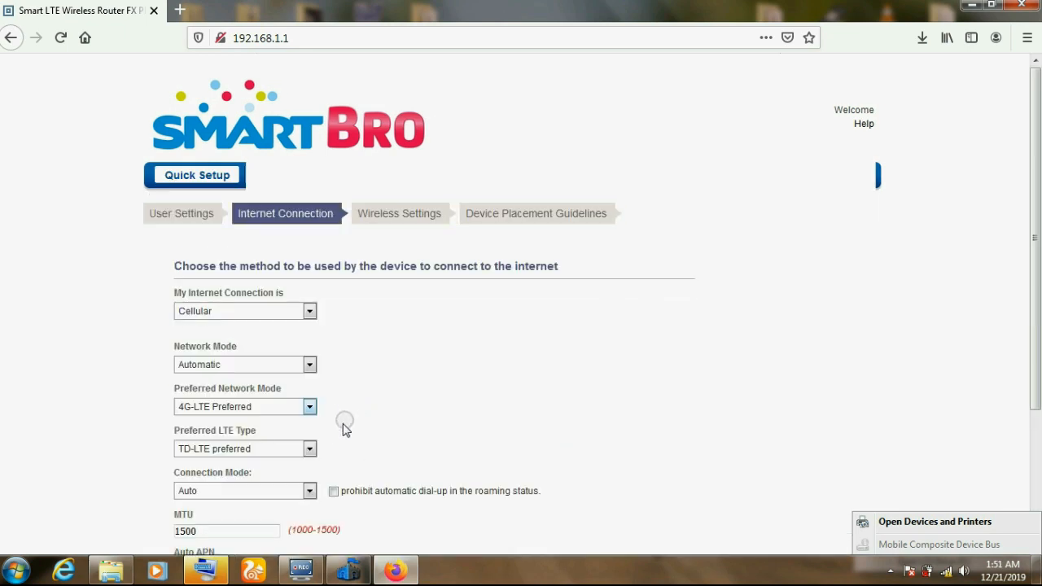
pyautogui.scroll(-3)
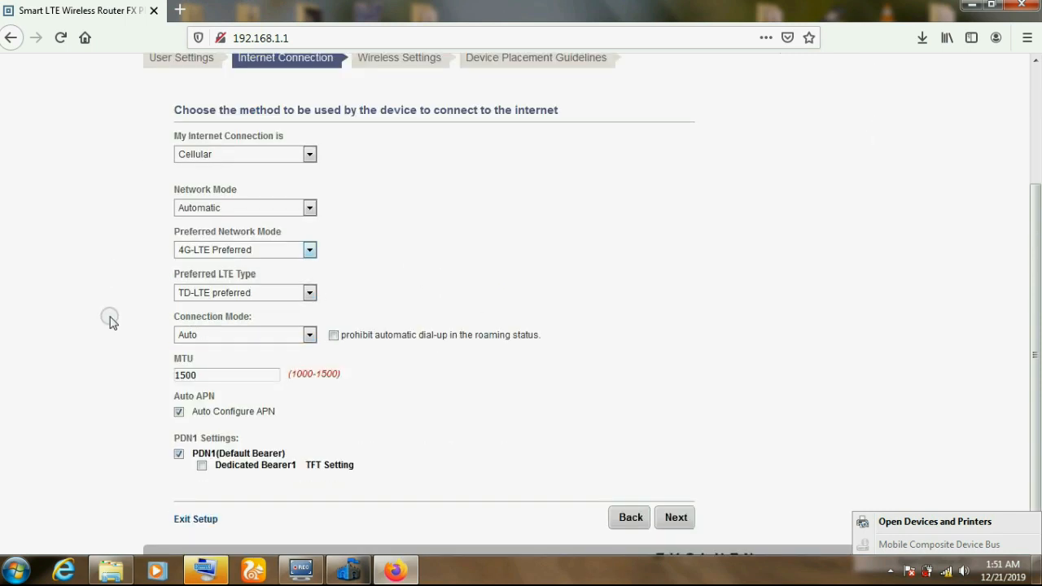
pyautogui.click(309, 249)
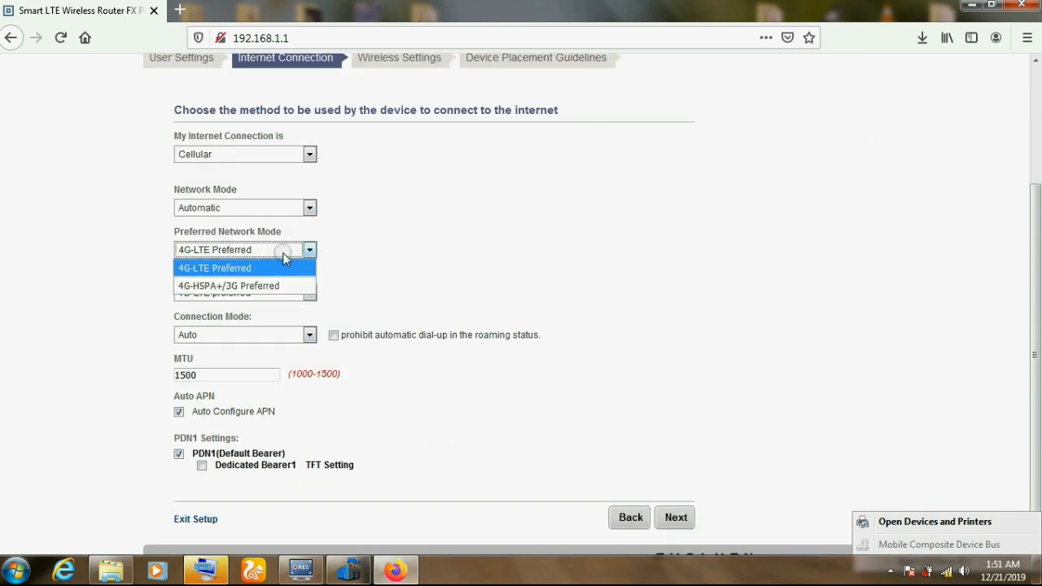
pyautogui.moveTo(228, 285)
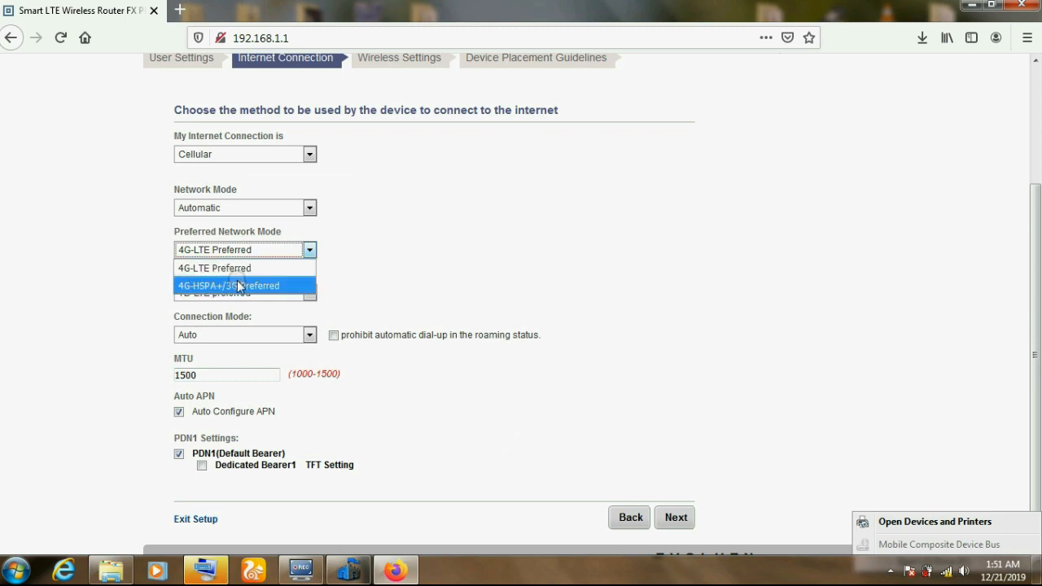
pyautogui.click(228, 285)
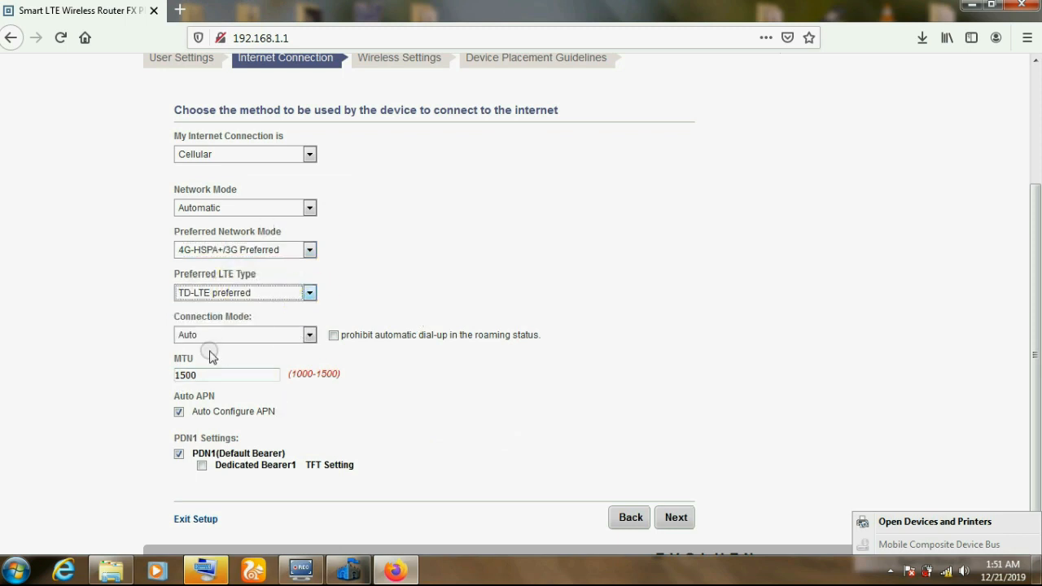
pyautogui.scroll(3)
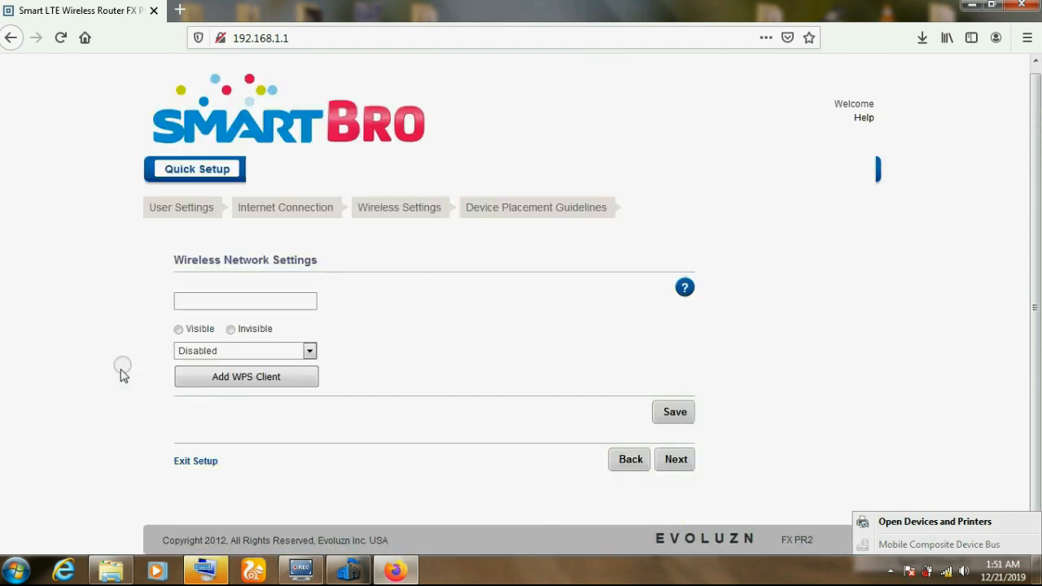
# Advance to wireless settings and replace the SSID SmartBro_1102 with Mallon 2019
pyautogui.click(674, 411)
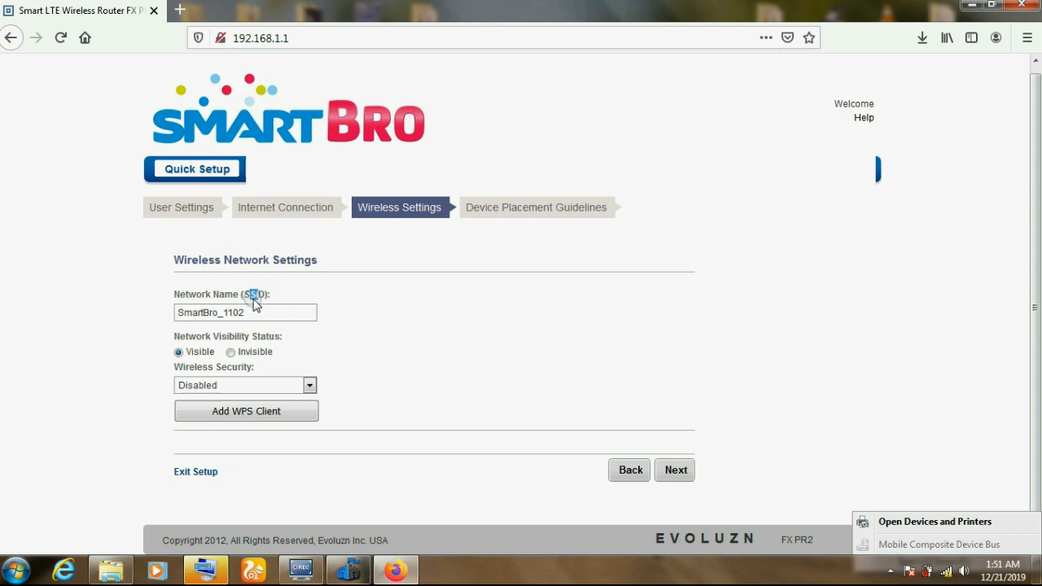
pyautogui.doubleClick(210, 312)
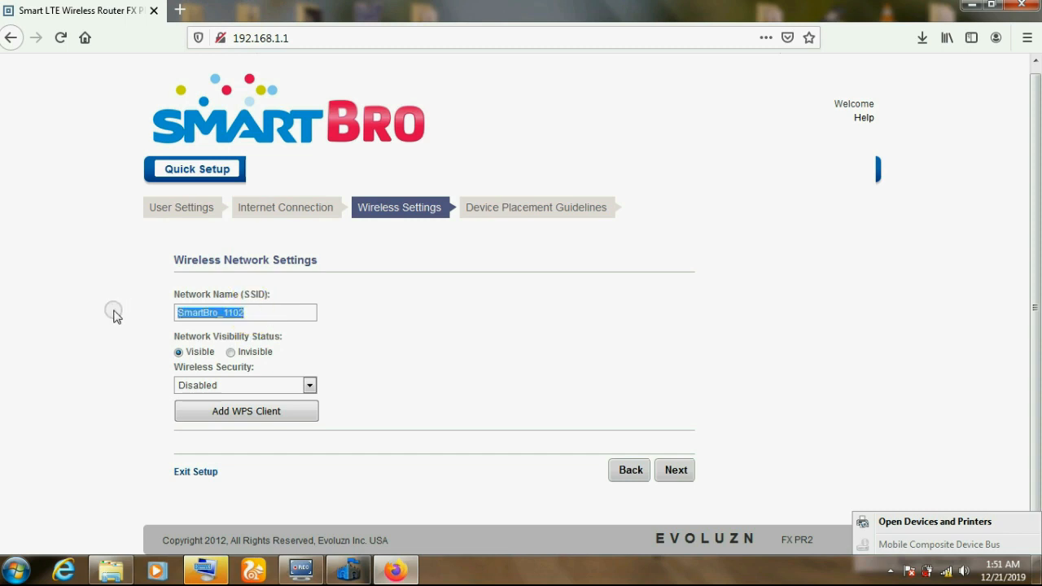
pyautogui.write('Ma')
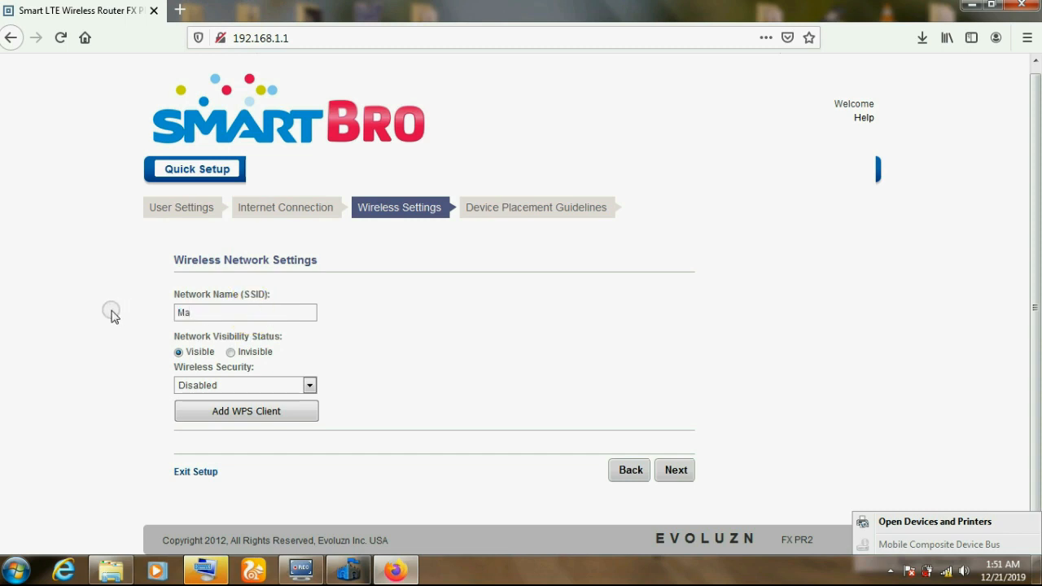
pyautogui.write('llon')
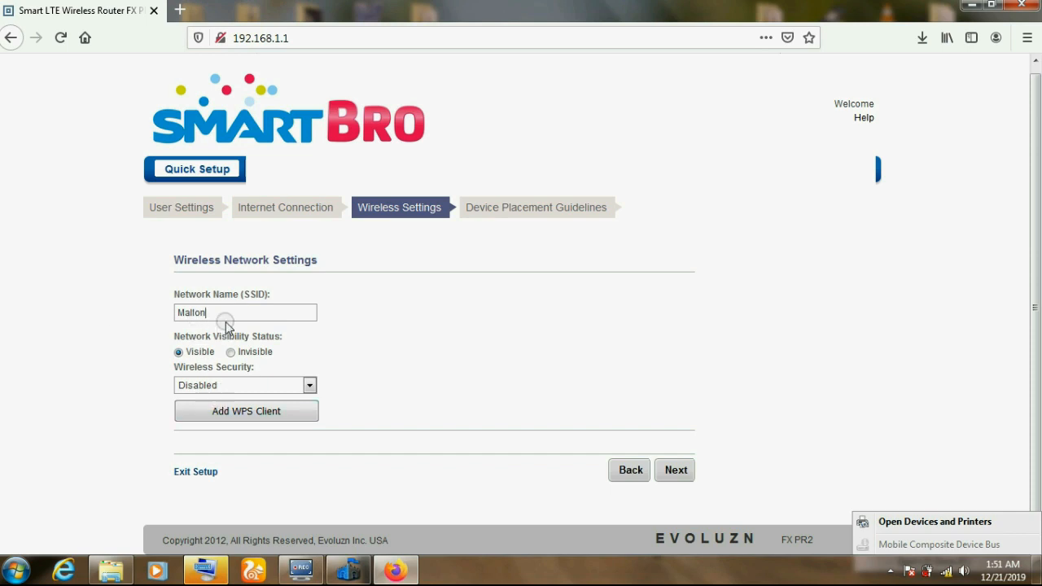
pyautogui.write('2019')
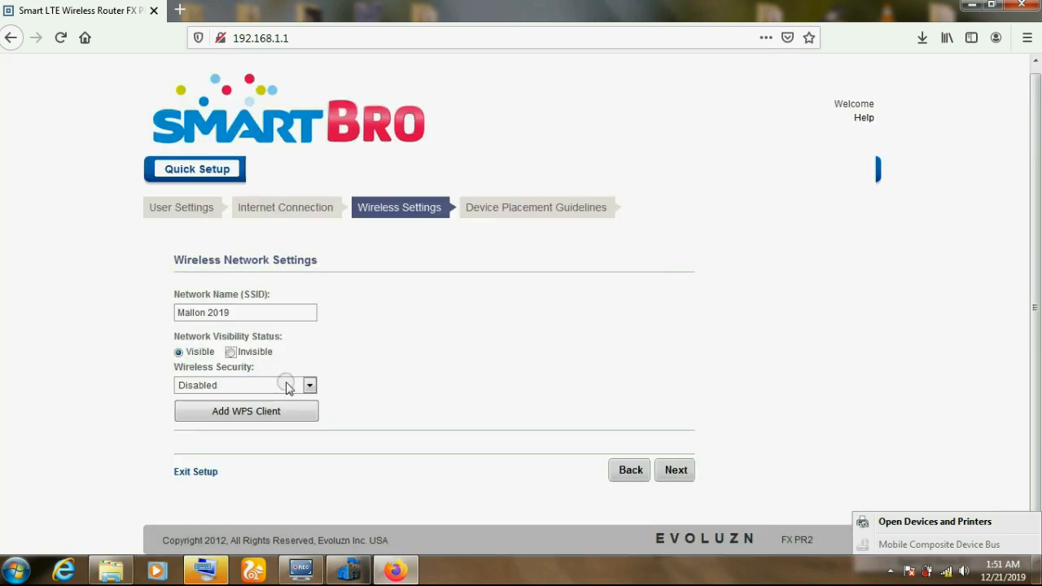
pyautogui.click(309, 385)
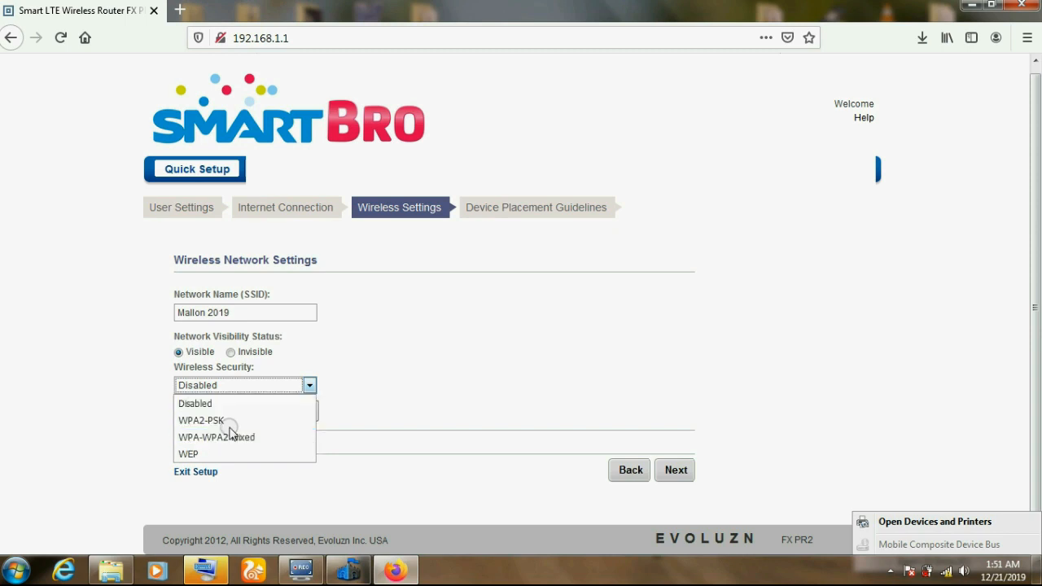
pyautogui.click(201, 420)
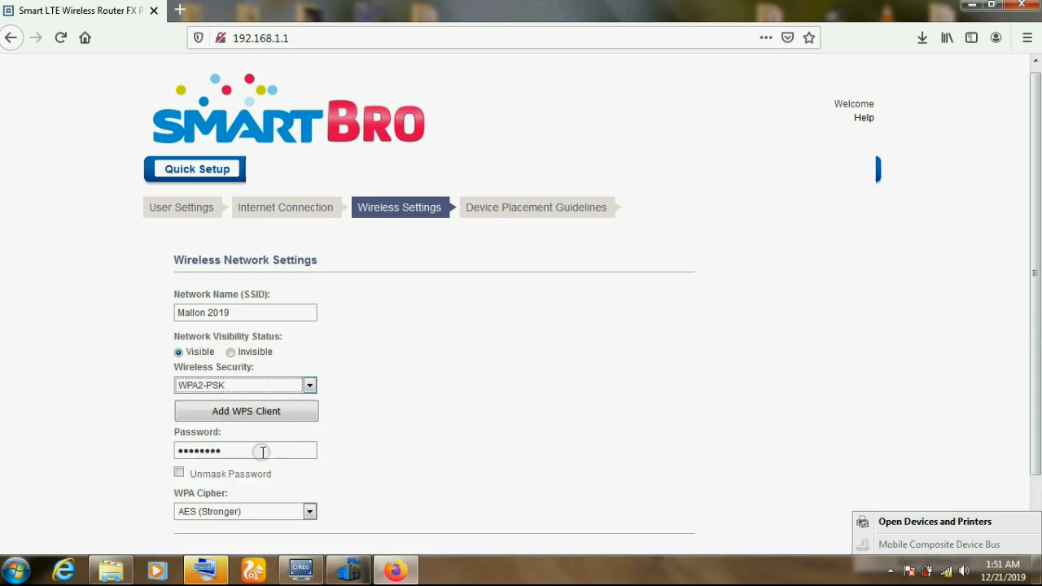
pyautogui.click(179, 472)
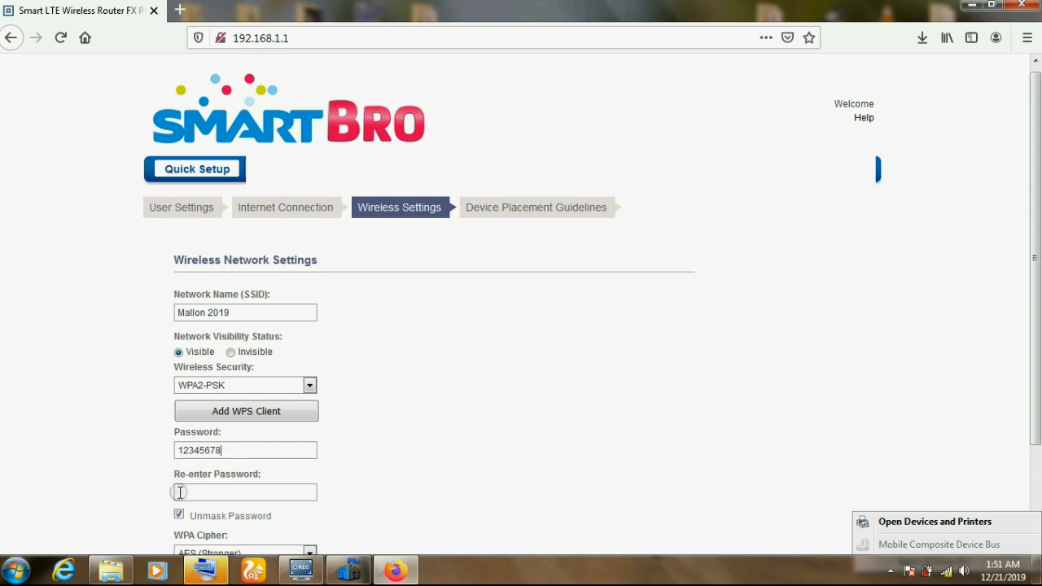
pyautogui.scroll(-3)
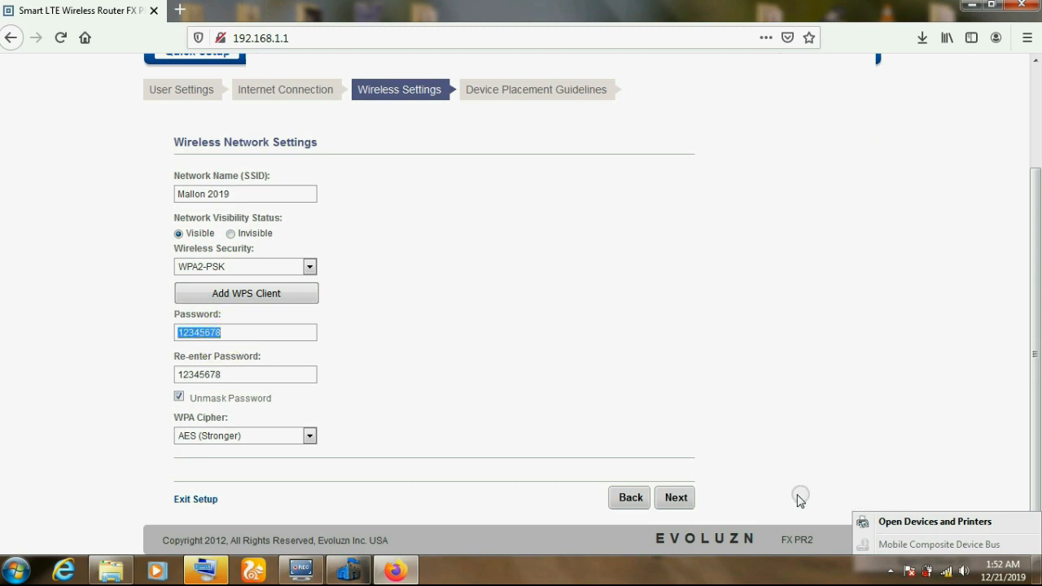
pyautogui.click(676, 497)
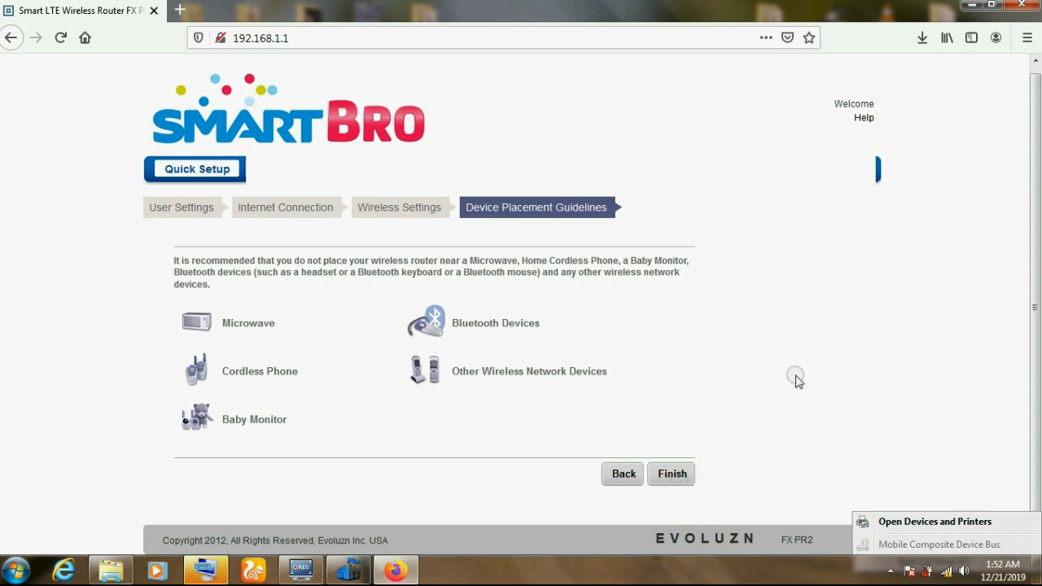
# Show available wireless networks in the tray and select the old SmartBro_1102 entry
pyautogui.click(947, 570)
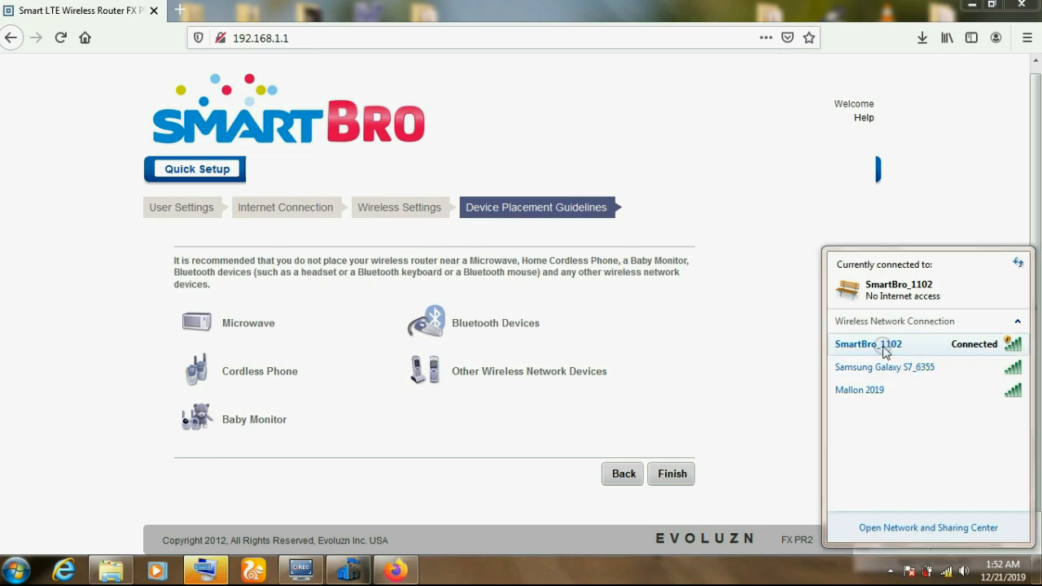
pyautogui.click(884, 366)
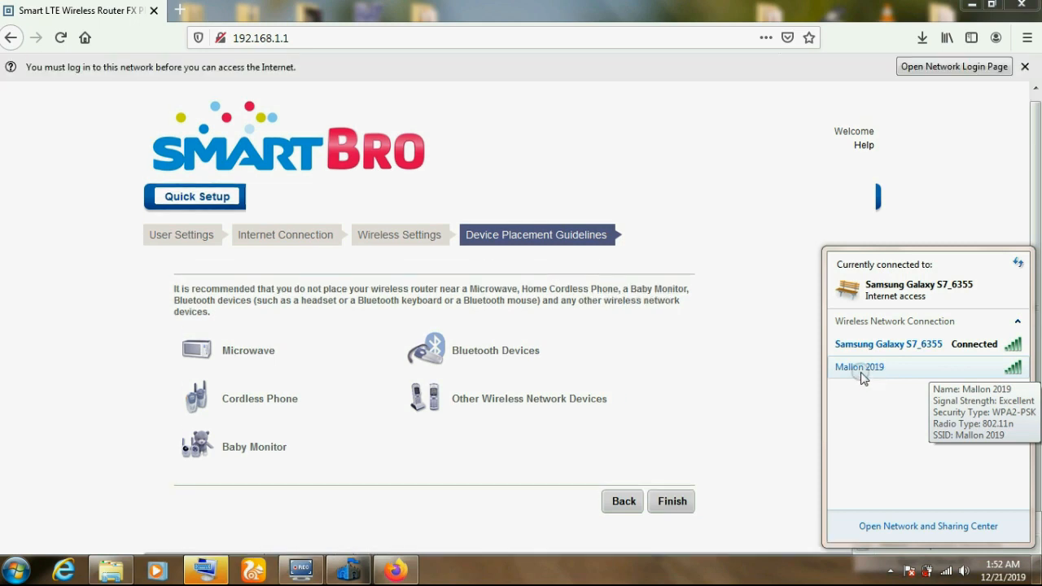
pyautogui.click(859, 366)
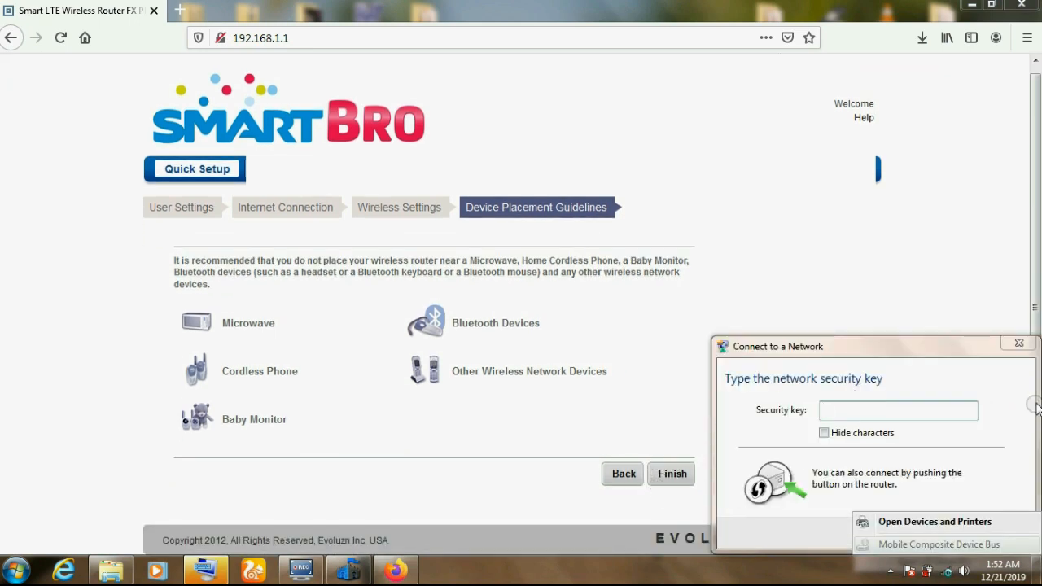
pyautogui.click(898, 410)
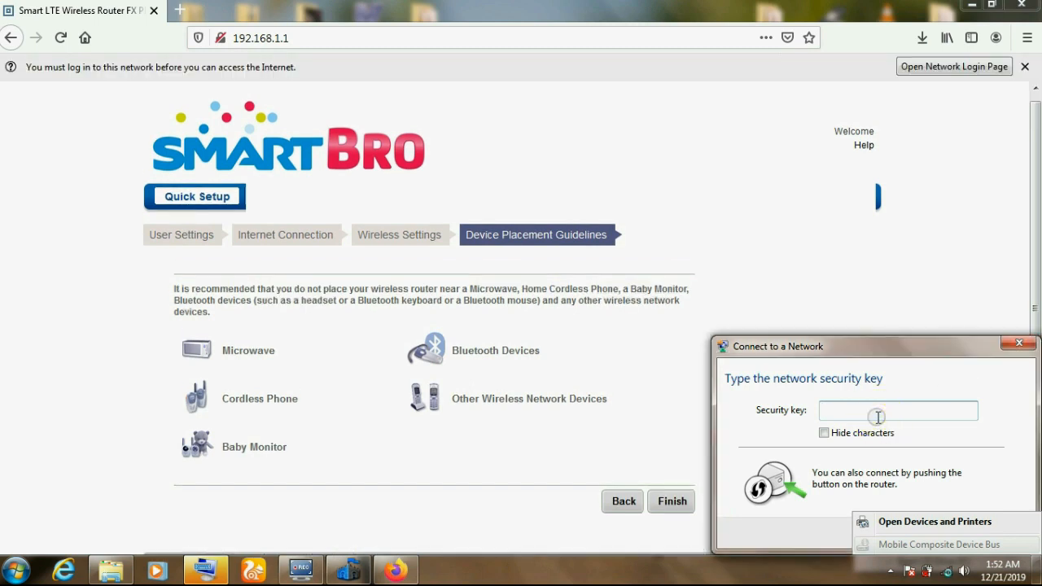
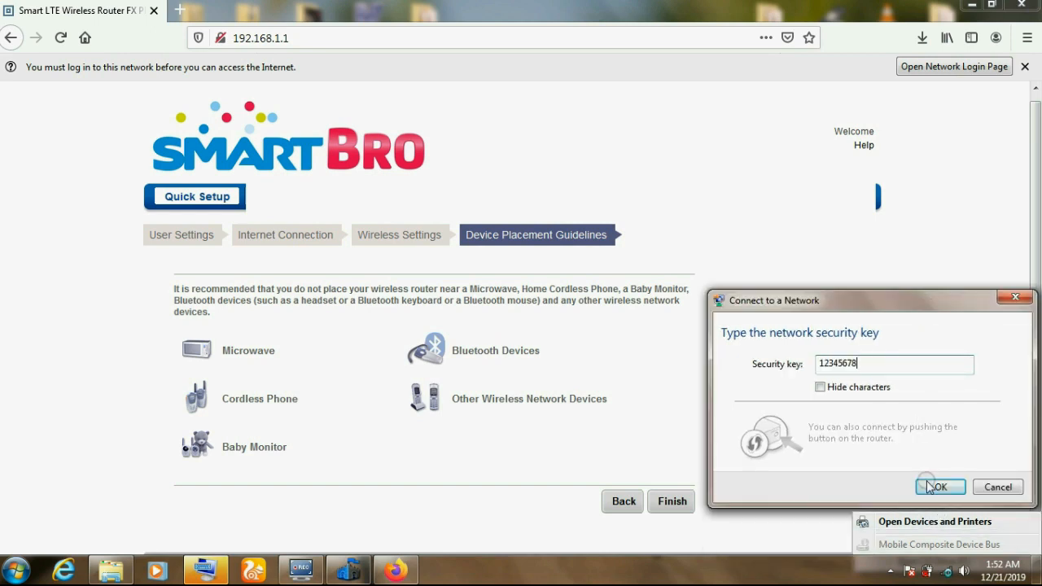
pyautogui.click(938, 487)
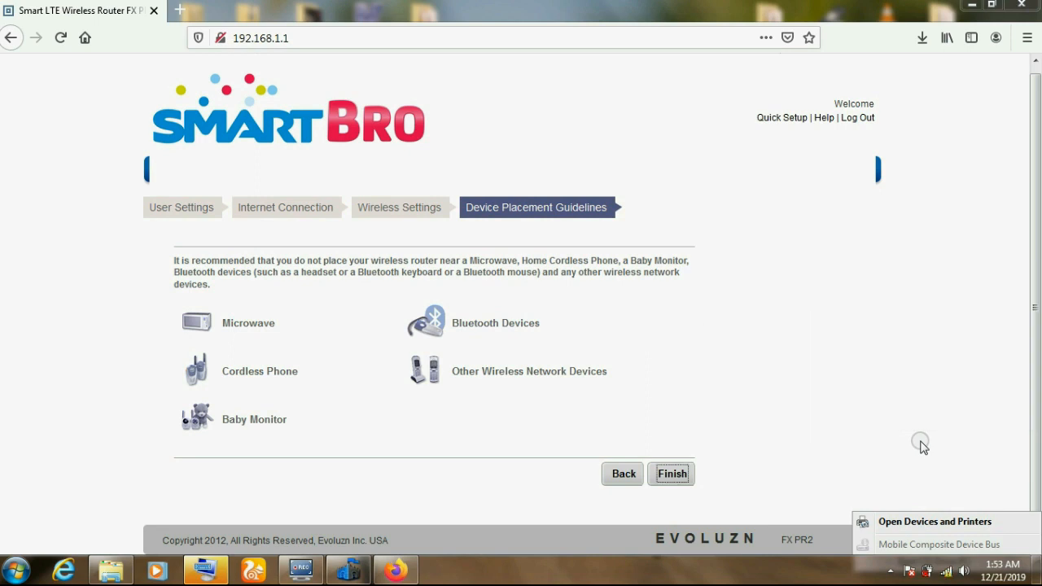
# Confirm the PC is on Mallon 2019, finish Quick Setup and review the dashboard
pyautogui.click(947, 570)
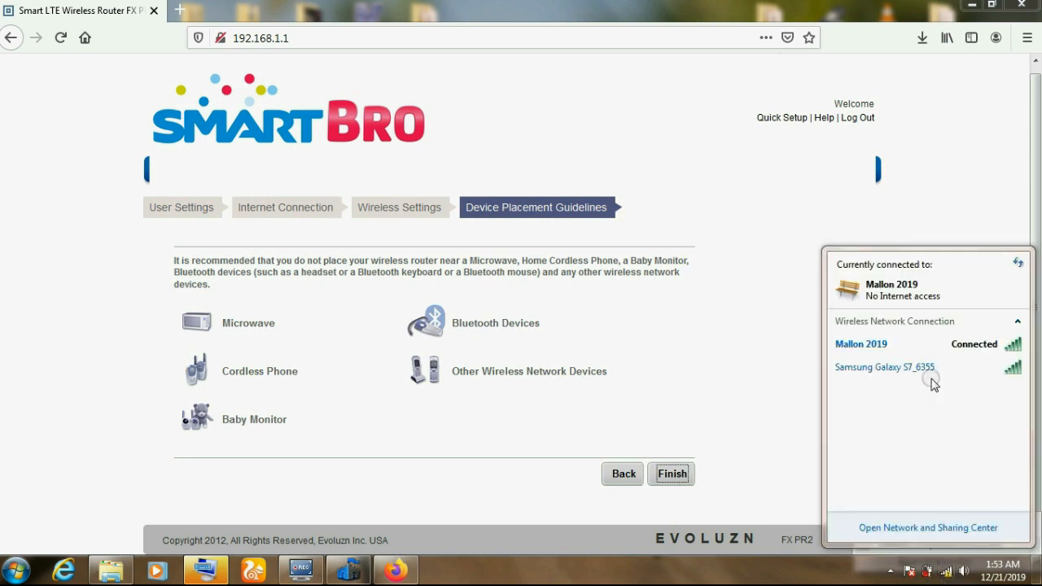
pyautogui.moveTo(997, 346)
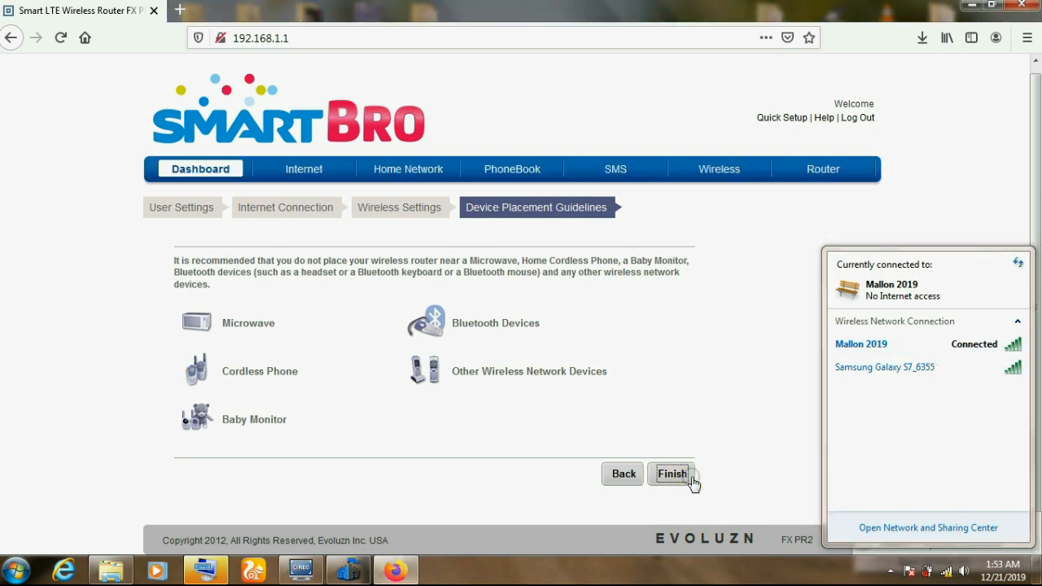
pyautogui.click(671, 474)
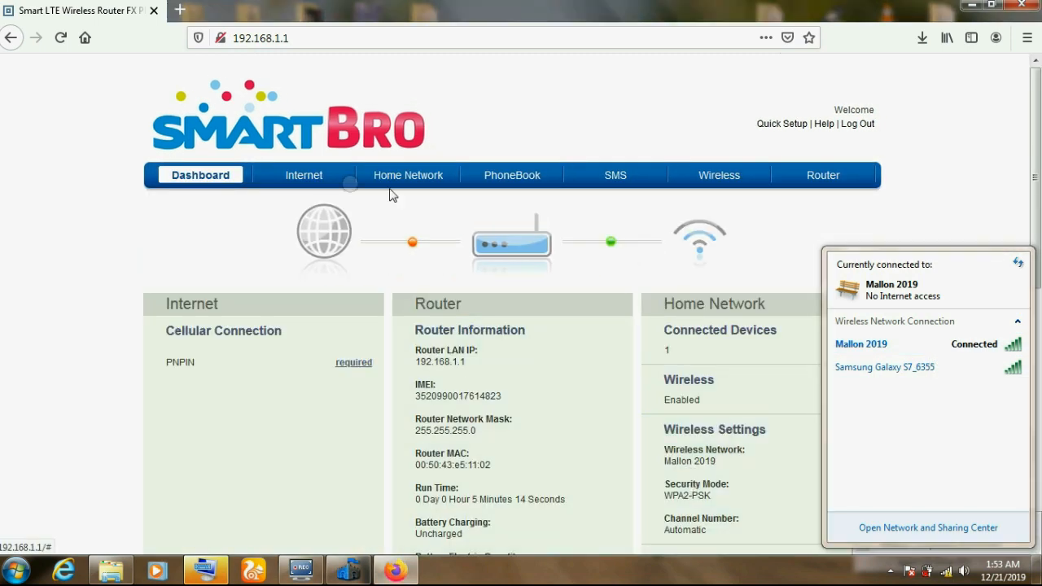
pyautogui.moveTo(557, 498)
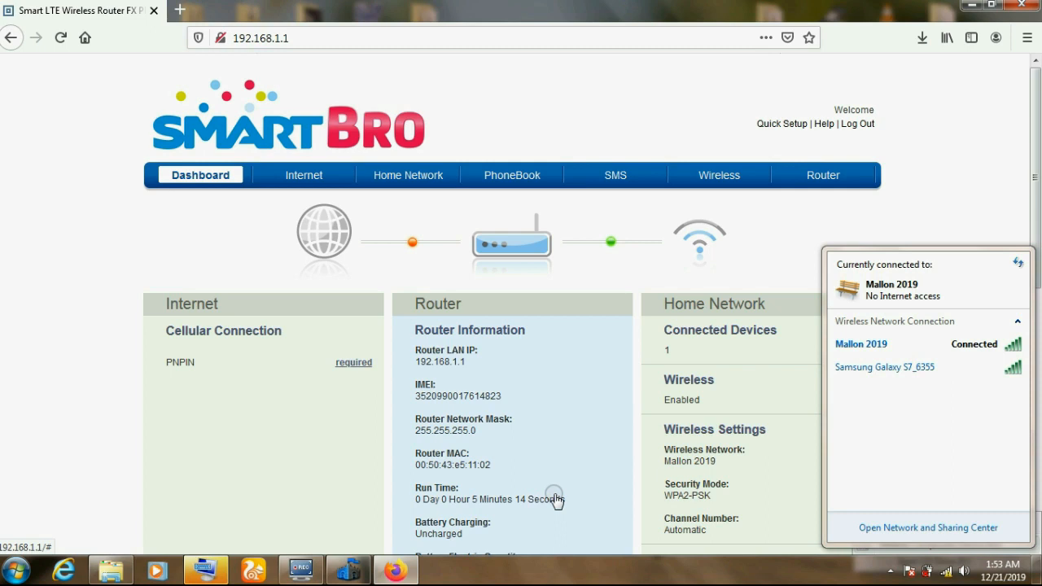
pyautogui.moveTo(475, 405)
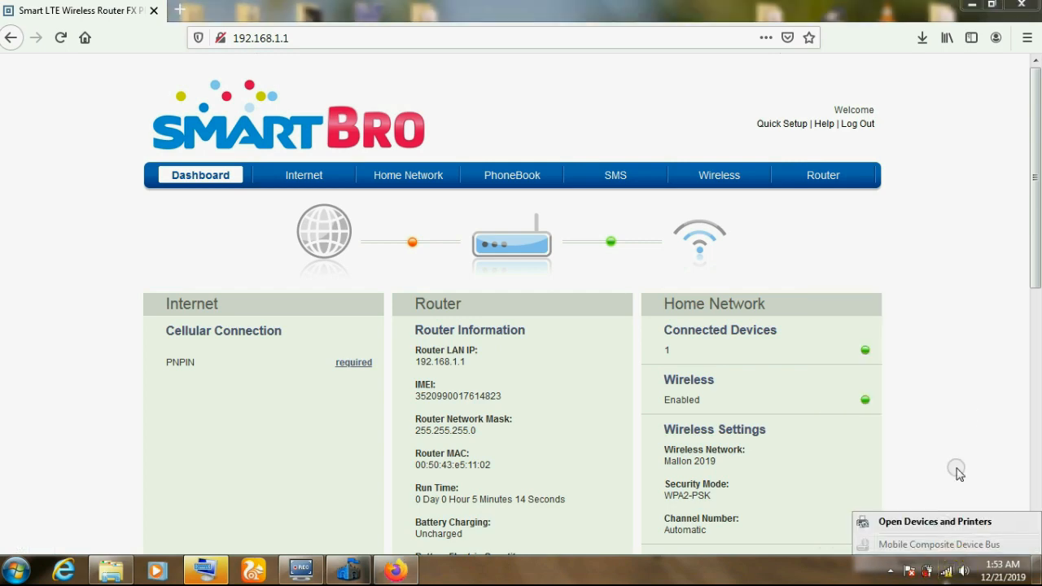
pyautogui.scroll(-3)
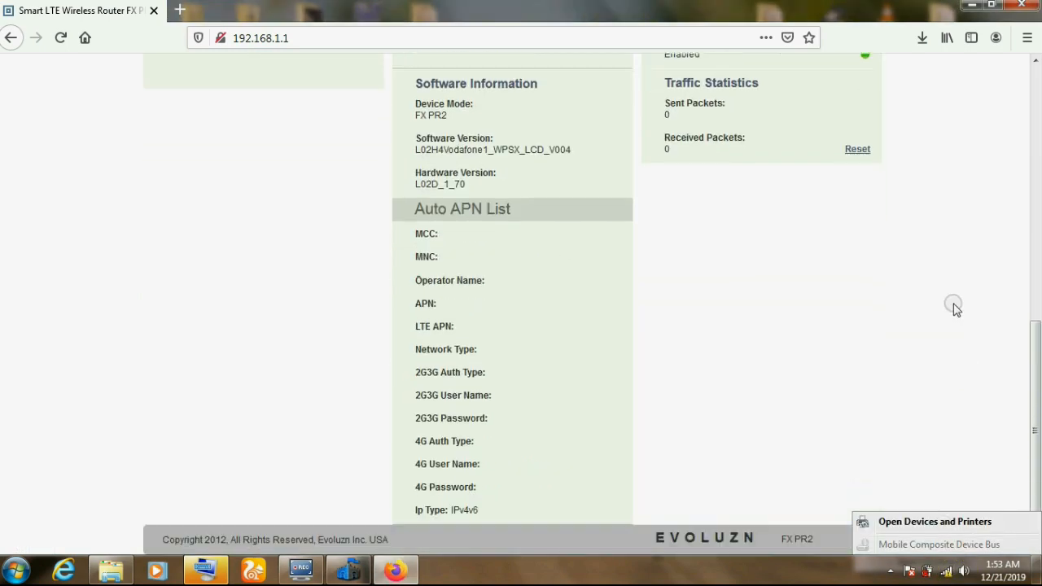
pyautogui.scroll(3)
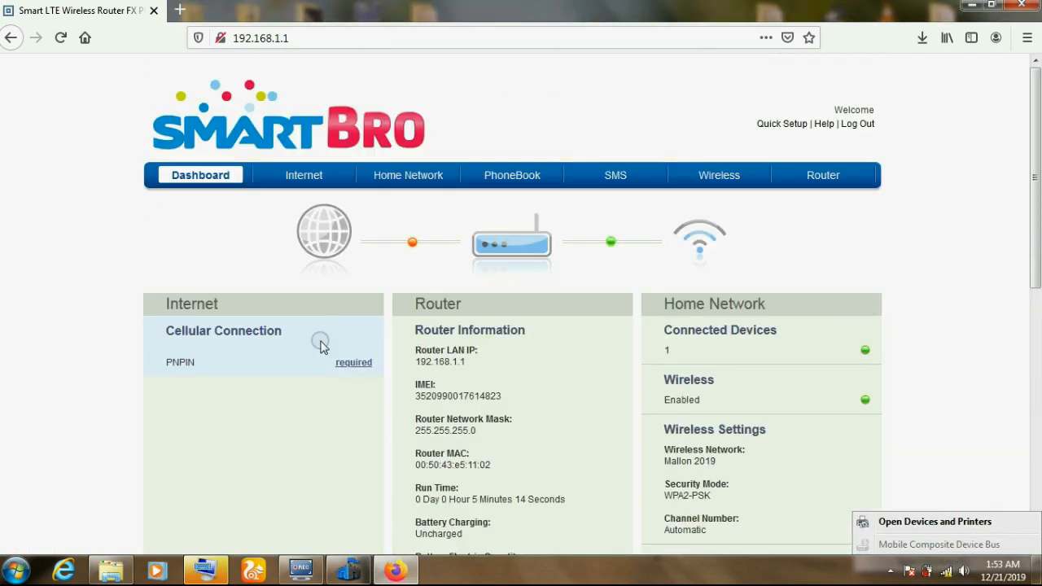
pyautogui.doubleClick(180, 362)
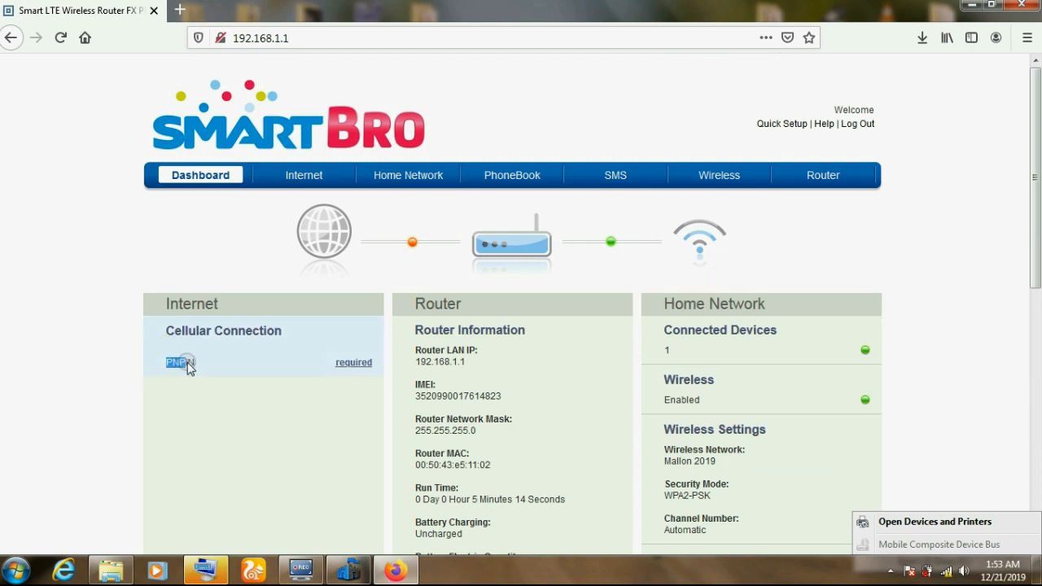
pyautogui.moveTo(347, 367)
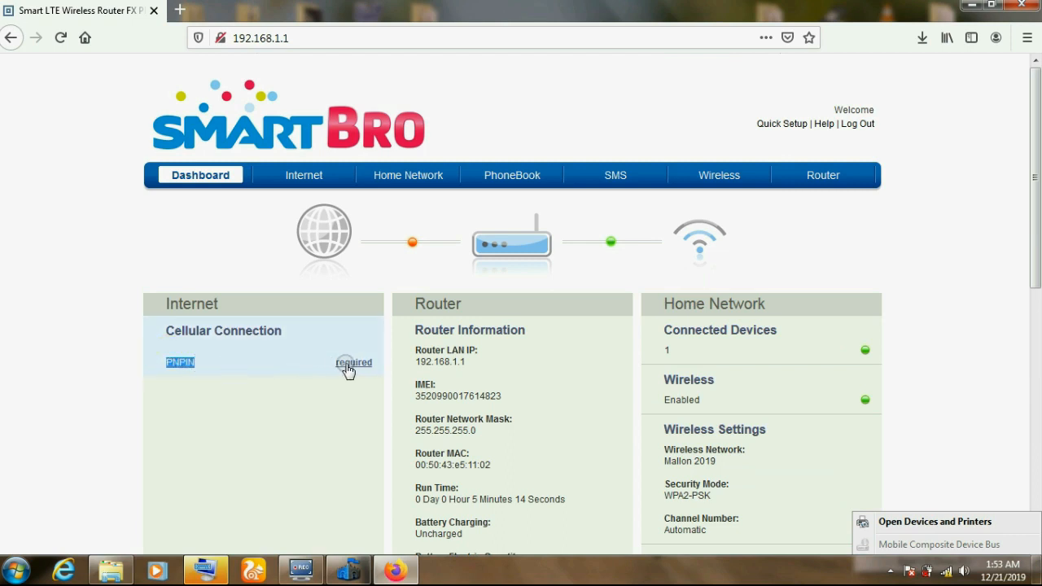
pyautogui.click(304, 174)
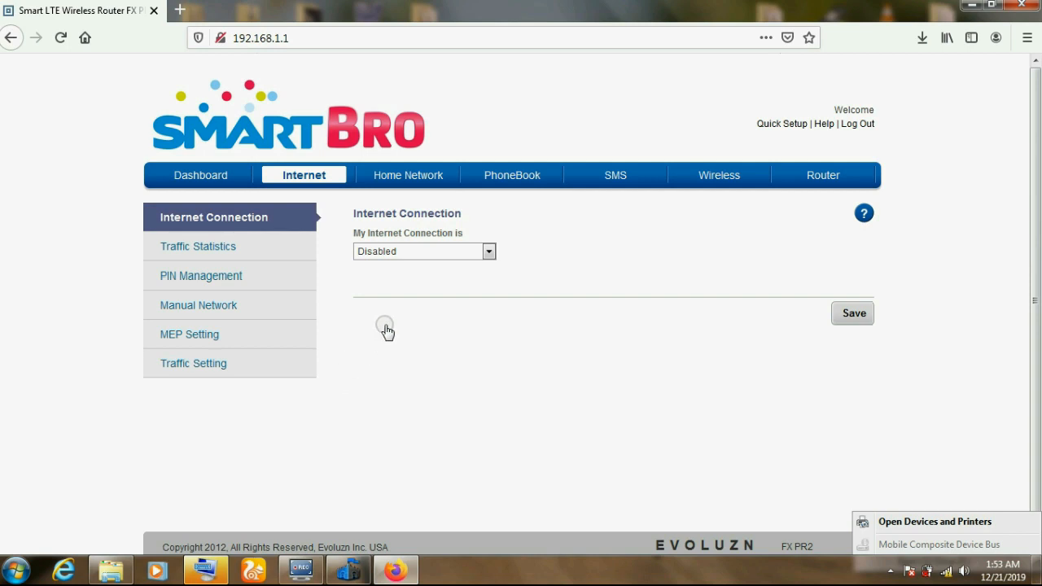
pyautogui.click(192, 334)
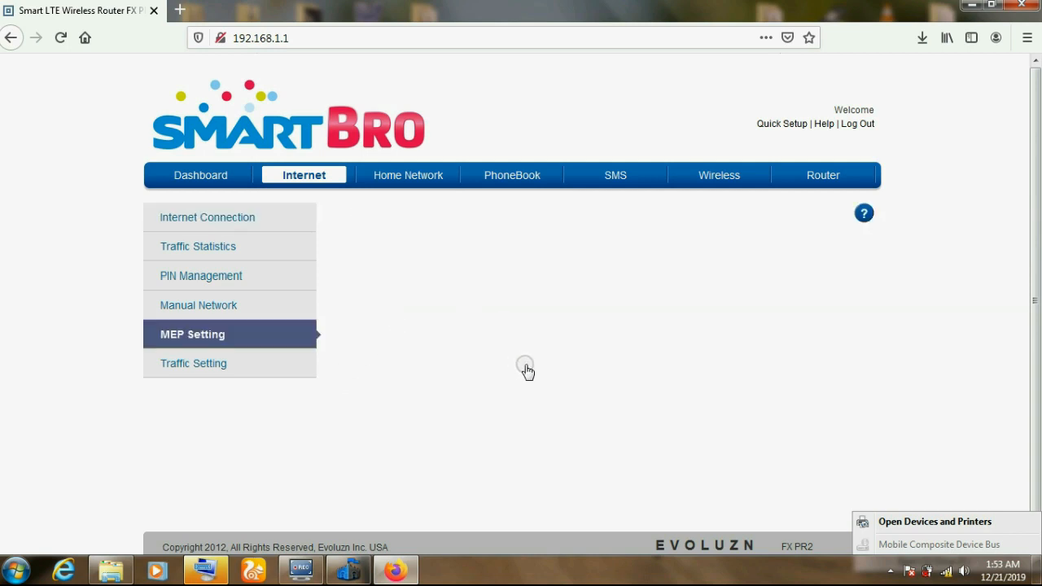
pyautogui.click(192, 334)
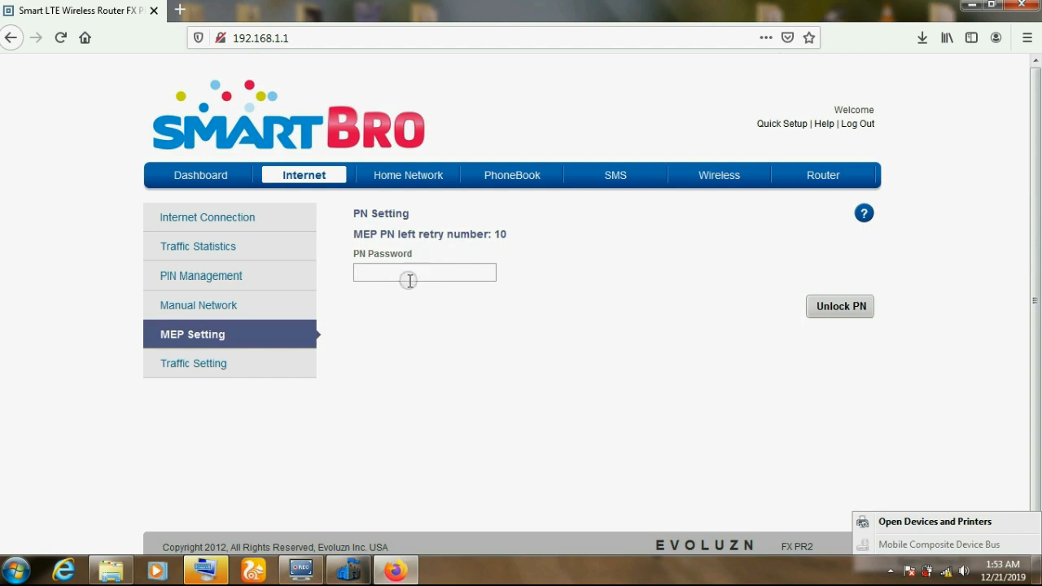
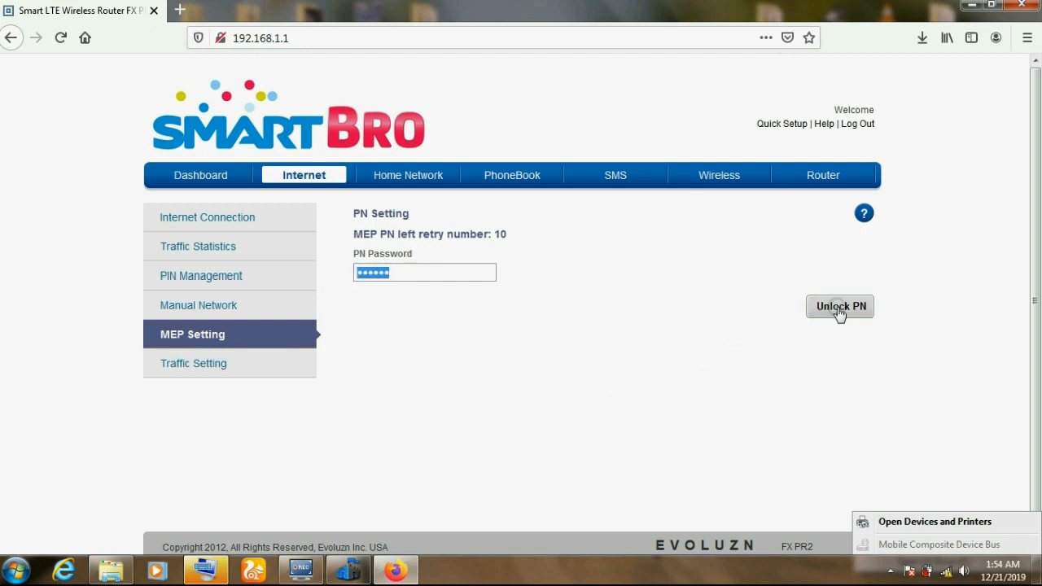
# Submit the PN unlock so MEP Setting refreshes showing Enable PN Lock with PU and SP settings
pyautogui.click(839, 306)
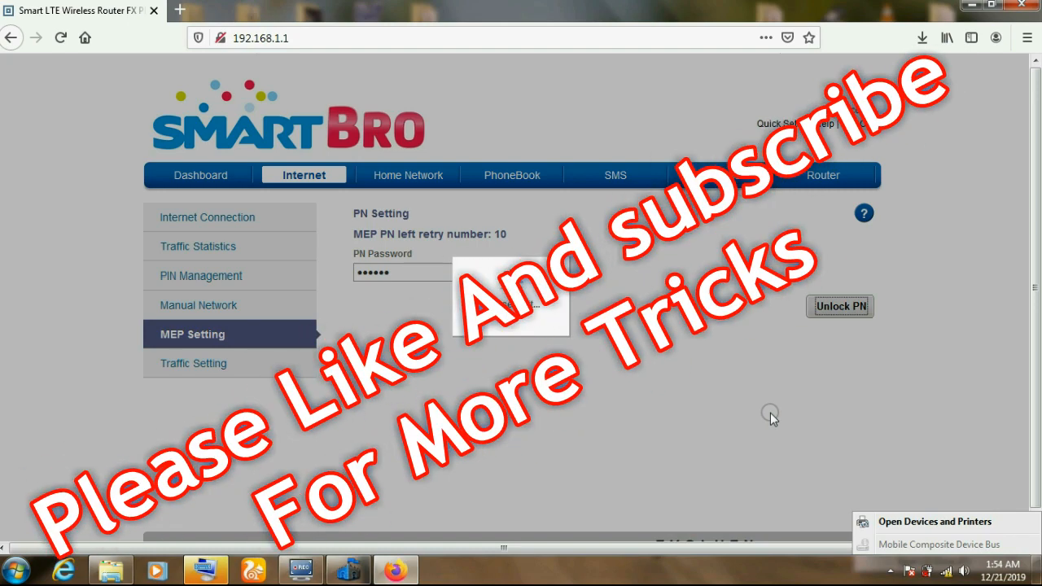
pyautogui.click(840, 306)
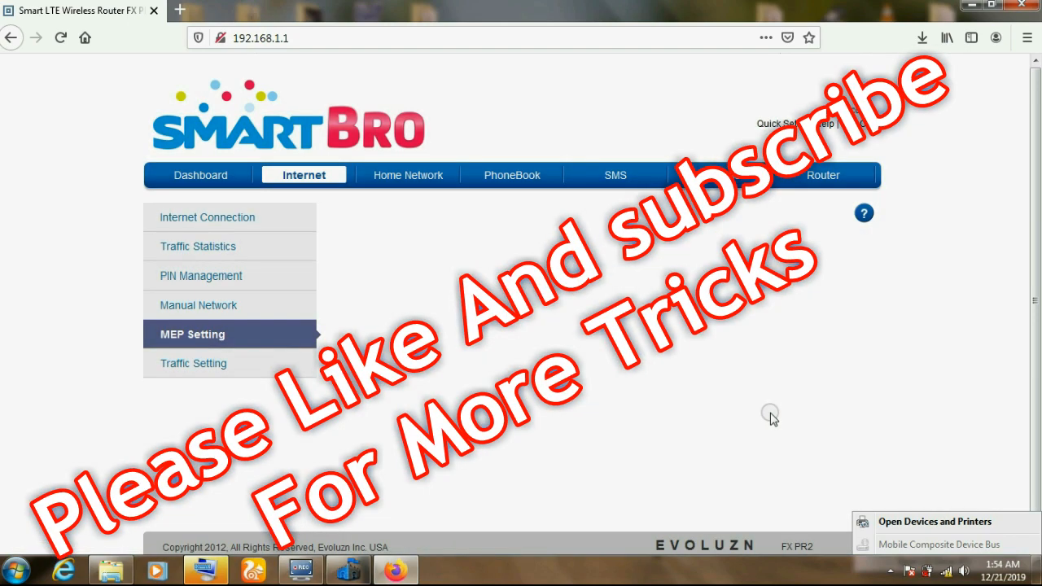
pyautogui.click(192, 334)
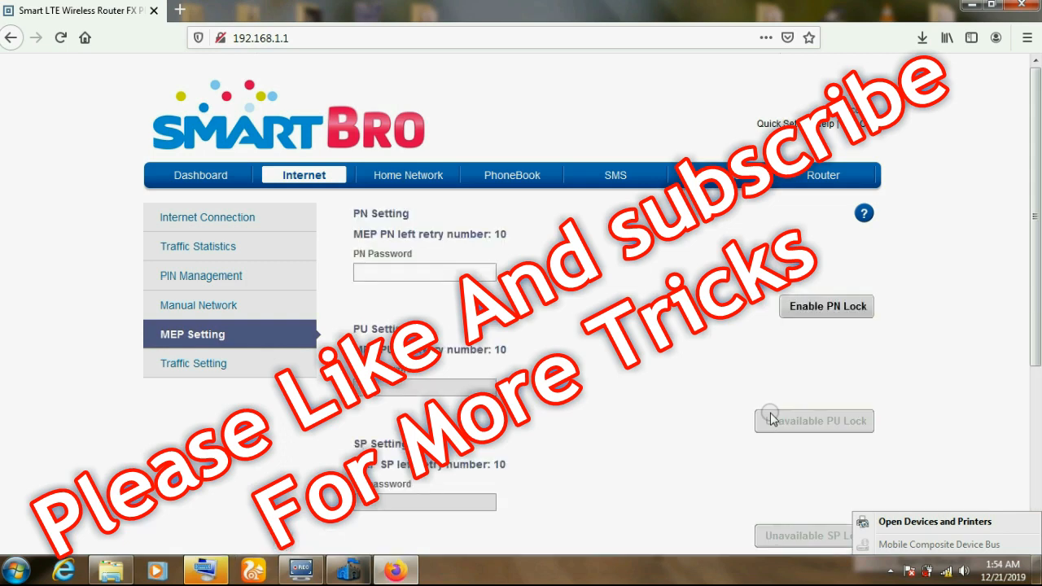